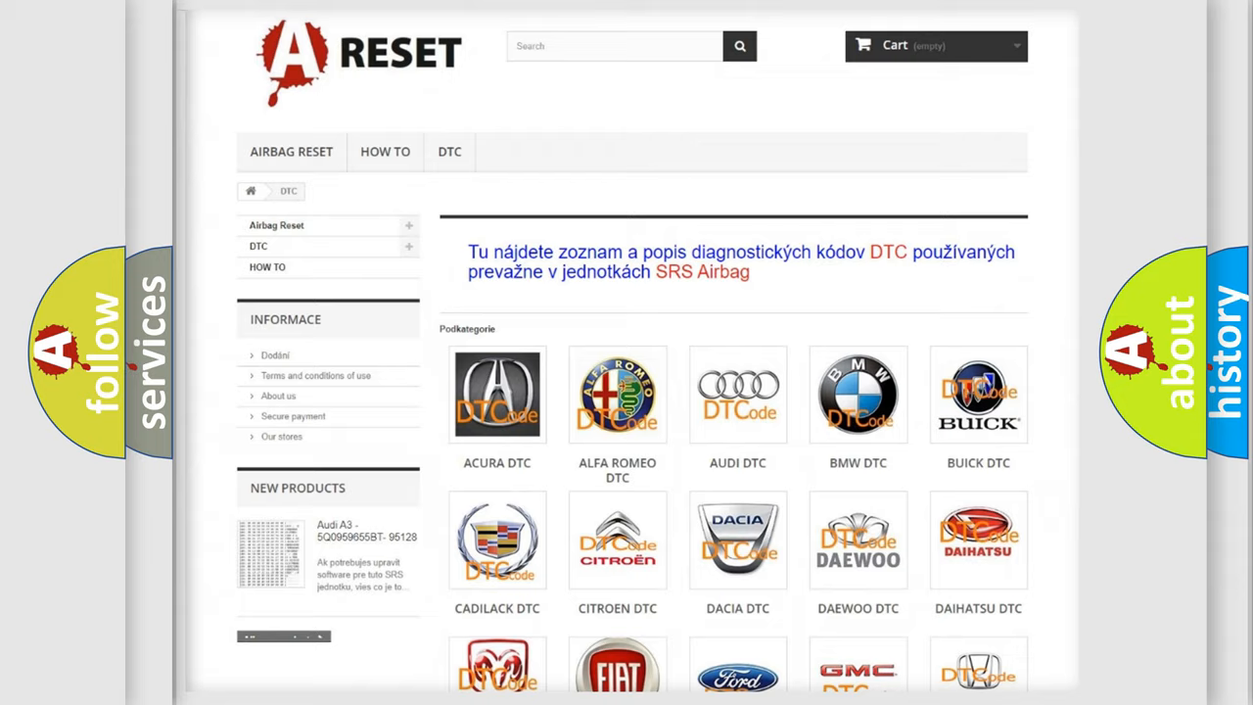
Open the ALFA ROMEO DTC tile to show Alfa Romeo's trouble code subcategories.
{"action": "scroll", "scroll_direction": "up", "scroll_amount": 3}
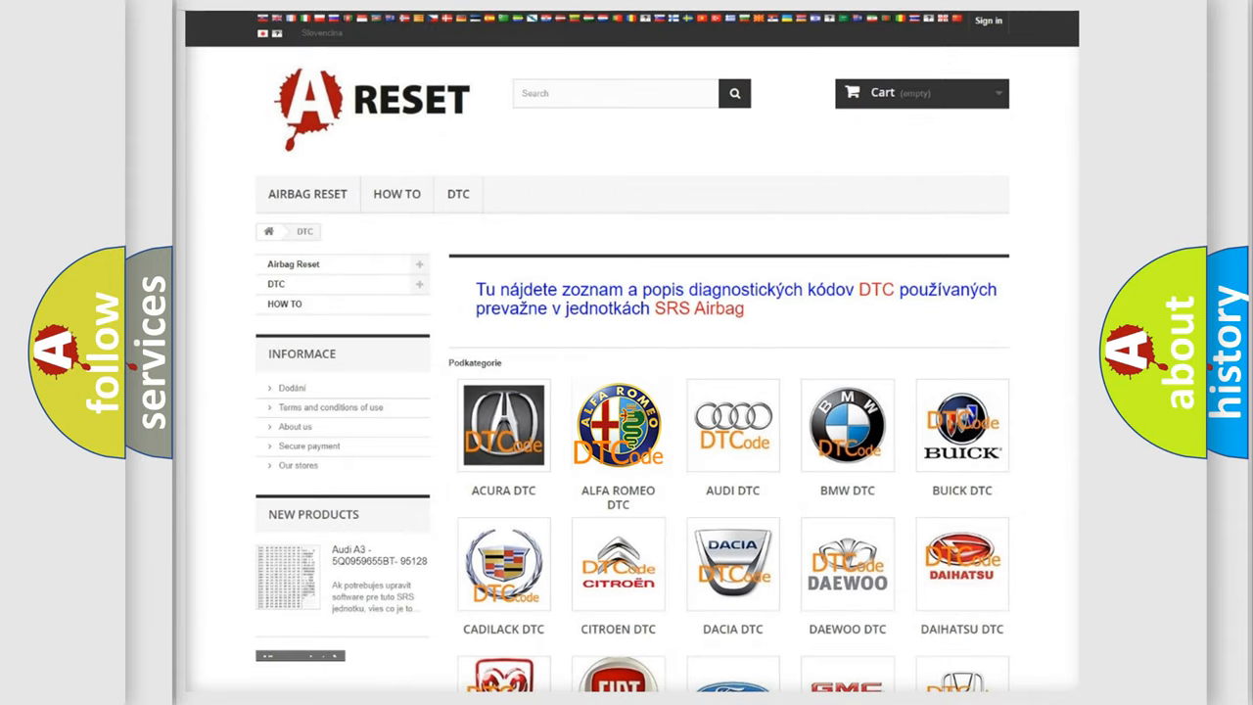
{"action": "left_click", "coordinate": [617, 425]}
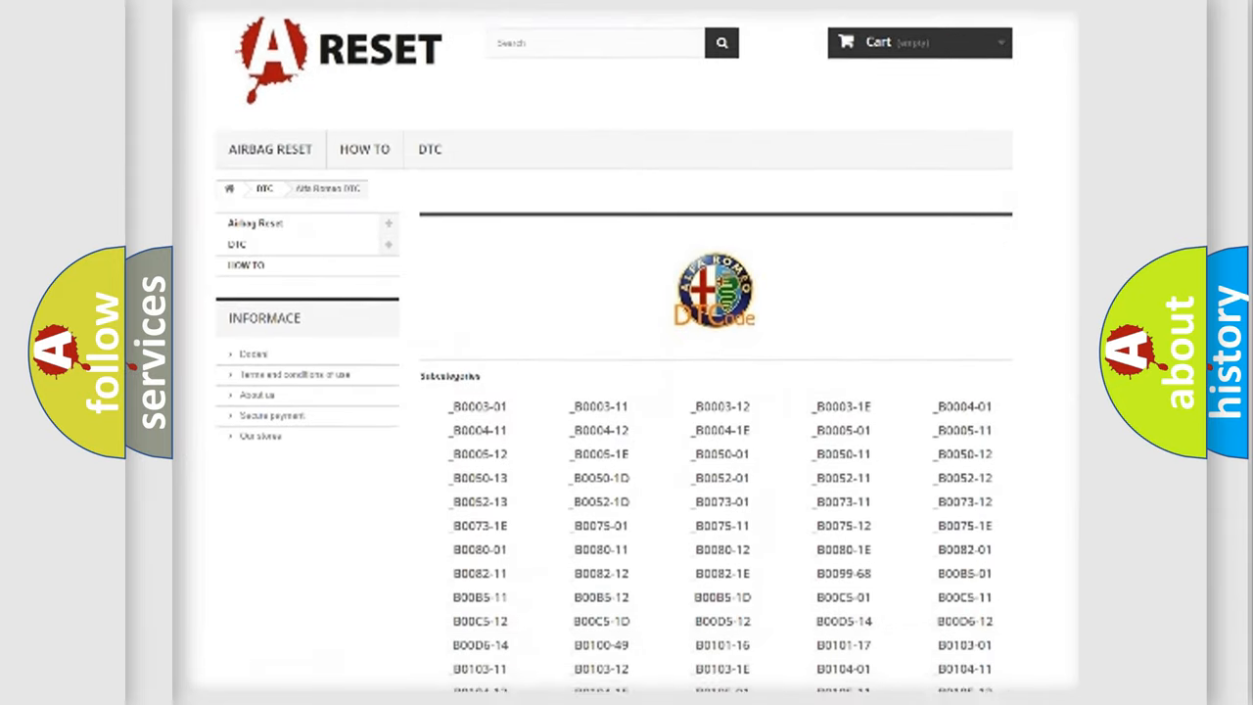
{"action": "scroll", "scroll_direction": "down", "scroll_amount": 3}
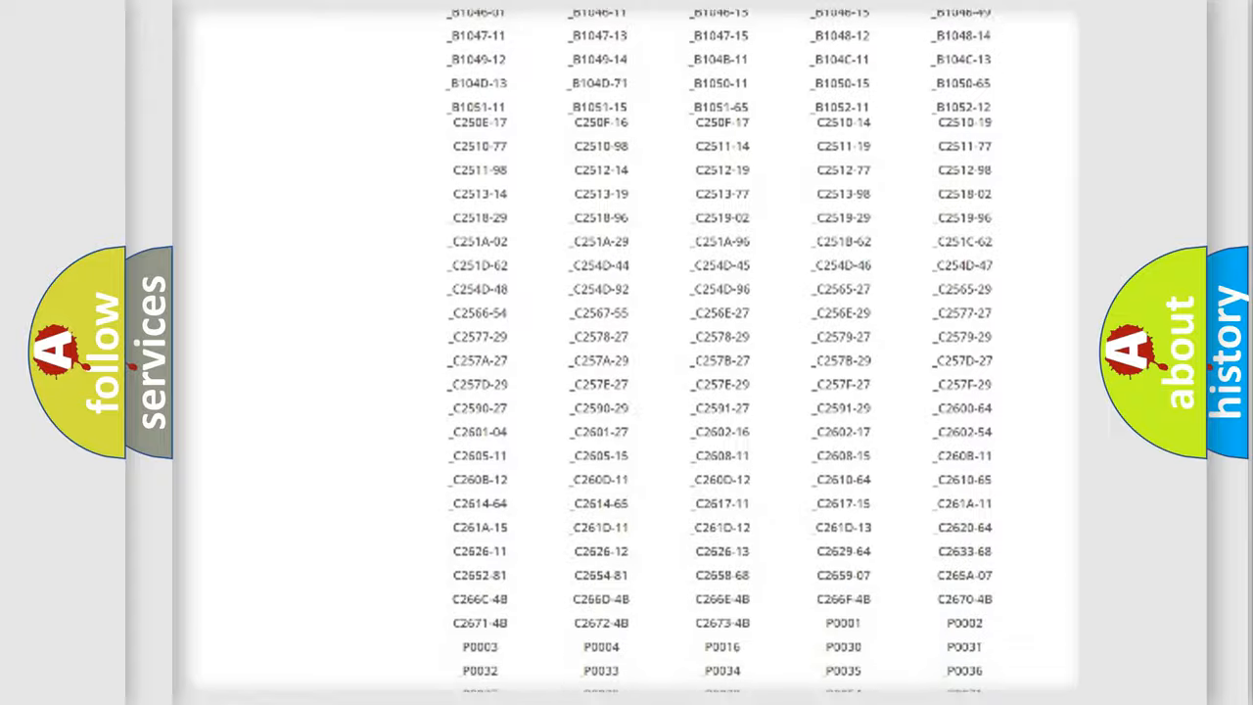
{"action": "scroll", "scroll_direction": "up", "scroll_amount": 3}
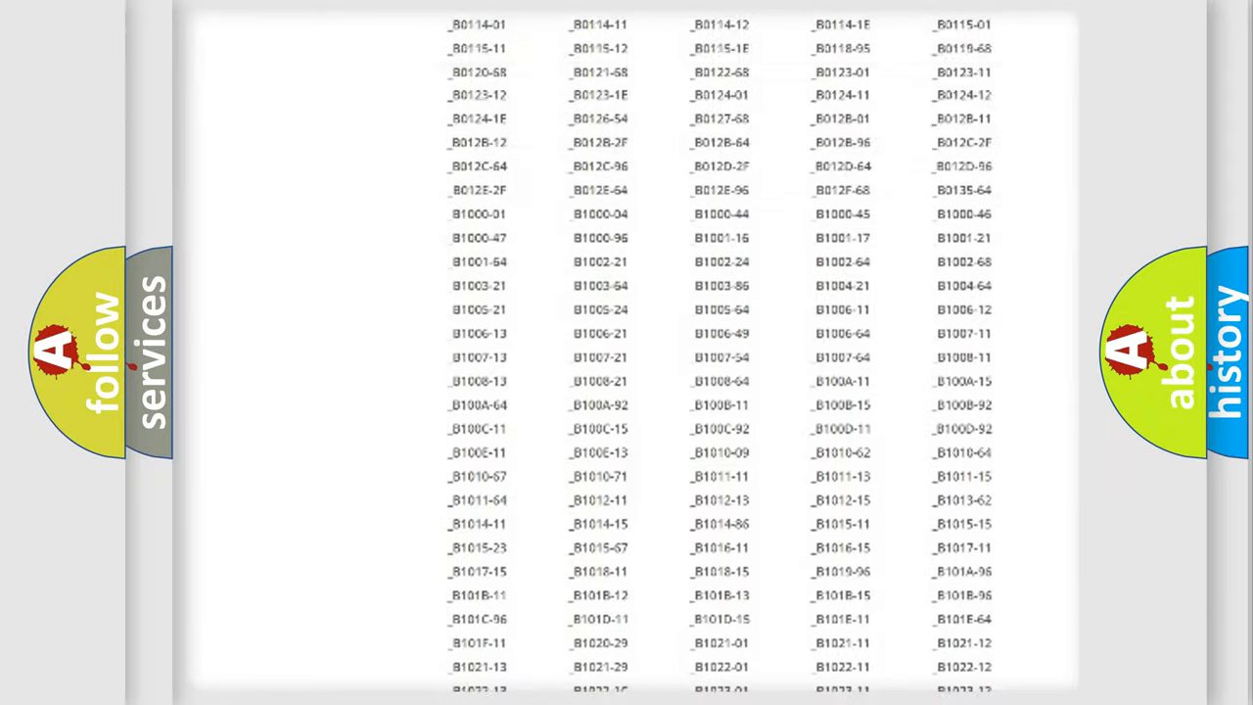
{"action": "scroll", "scroll_direction": "up", "scroll_amount": 3}
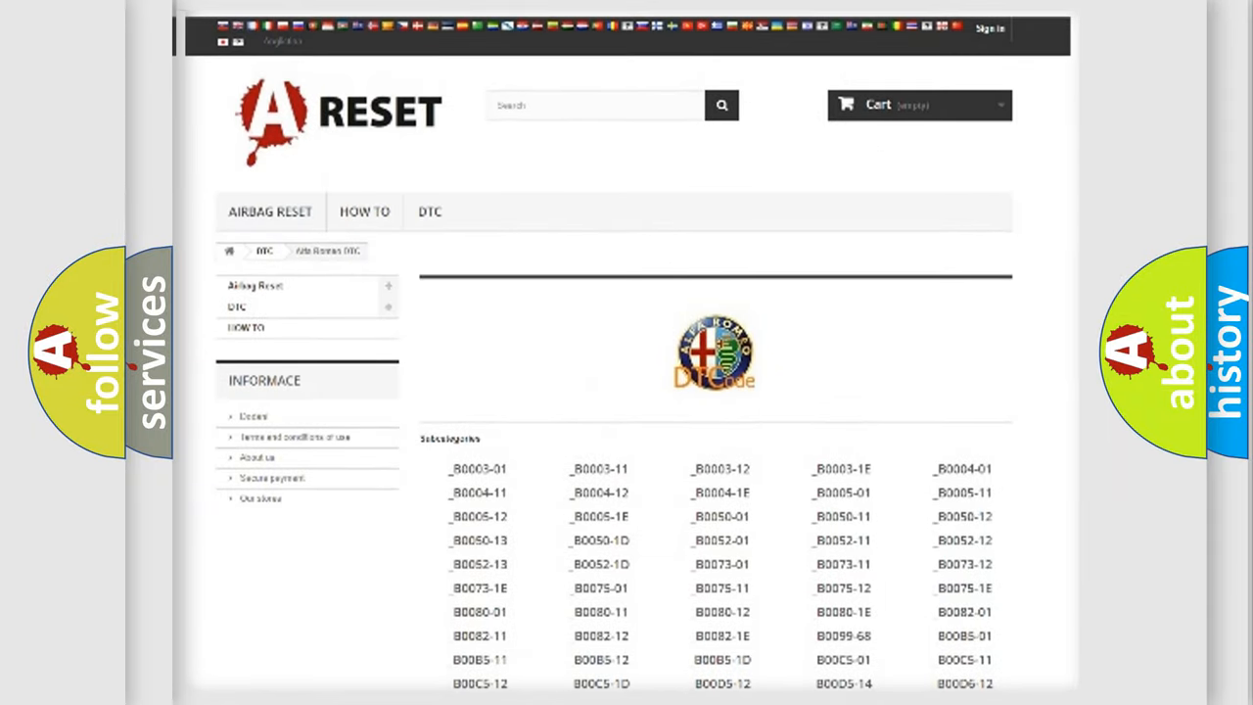